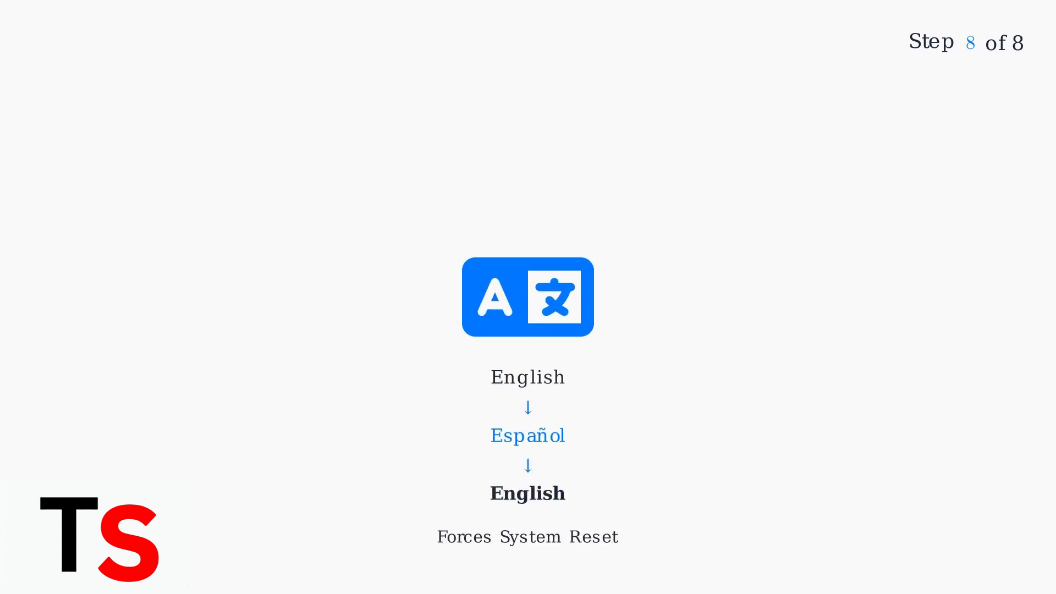
# Step: Advance the slideshow from the Step 8 language reset to the Troubleshooting Complete eight-step checklist
pyautogui.click(527, 296)
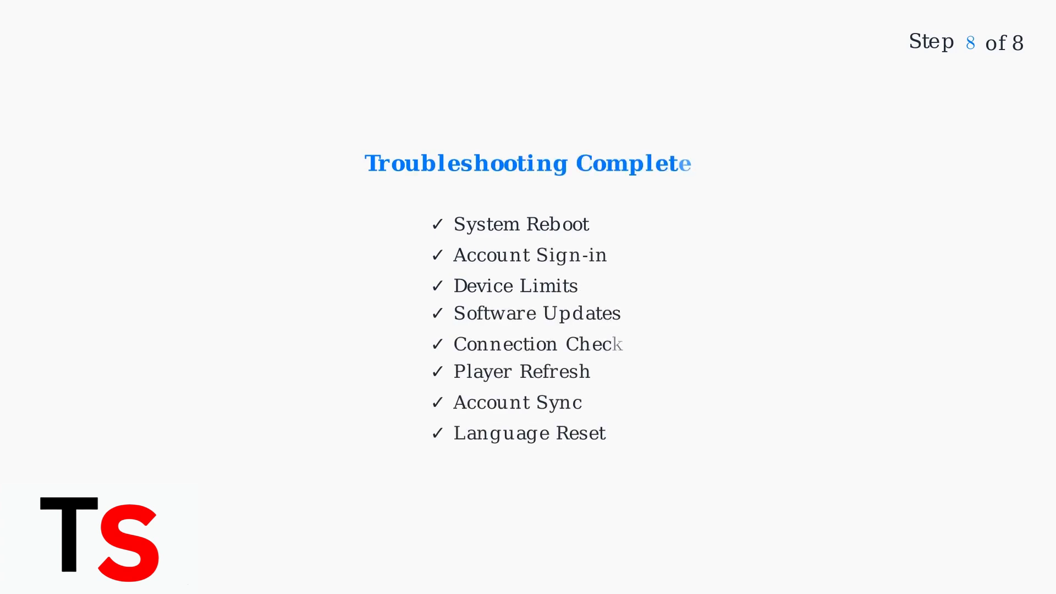